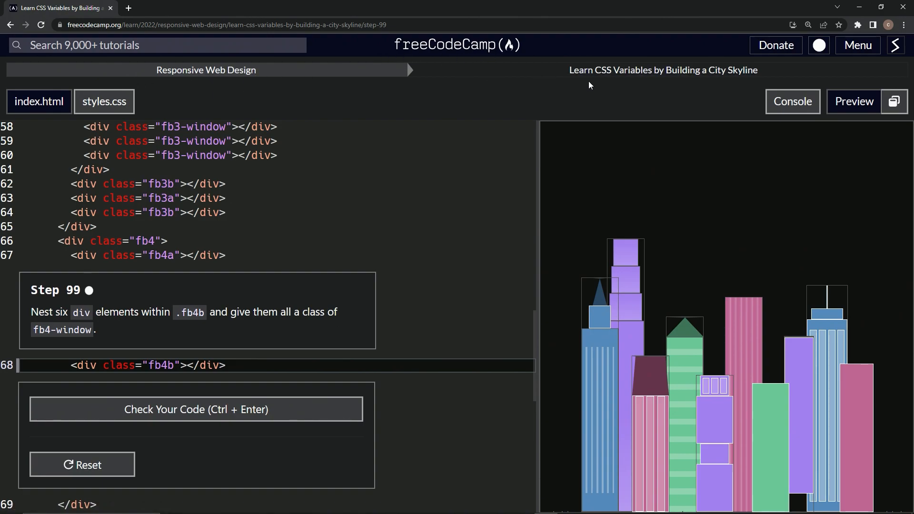
pyautogui.moveTo(761, 85)
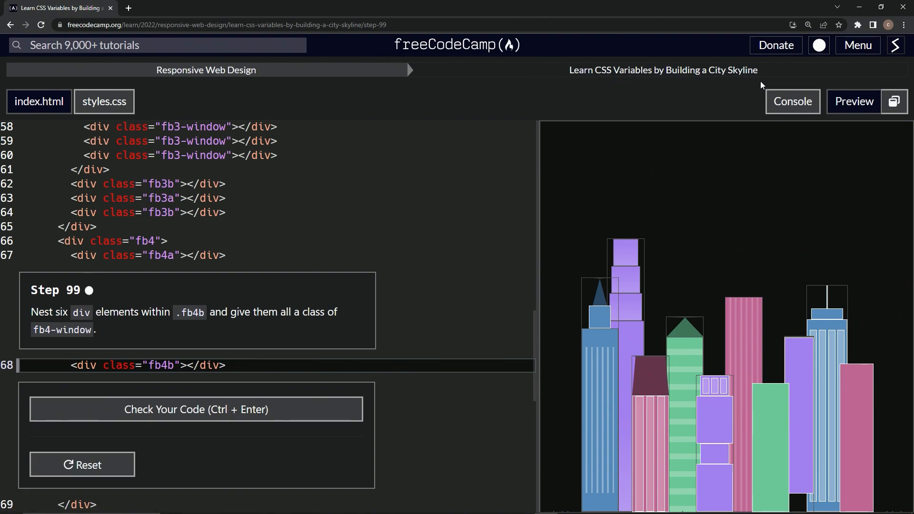
pyautogui.moveTo(54, 308)
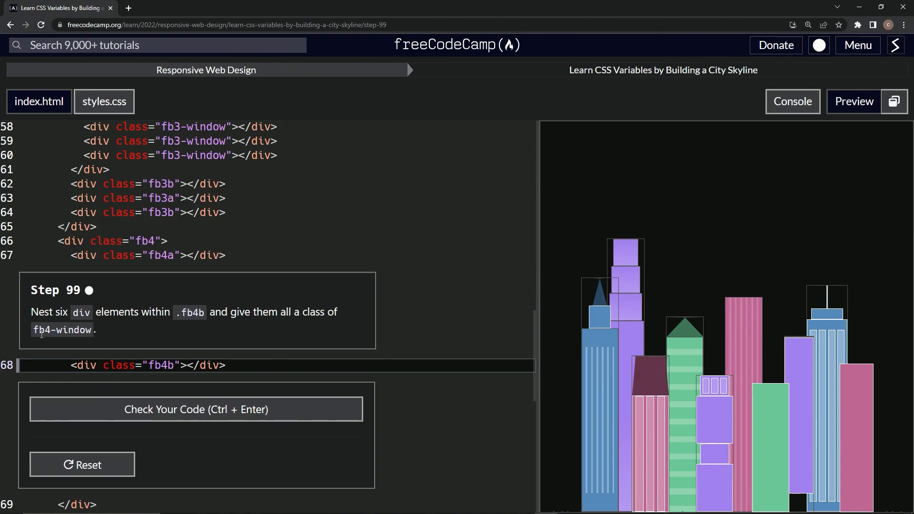
pyautogui.moveTo(73, 342)
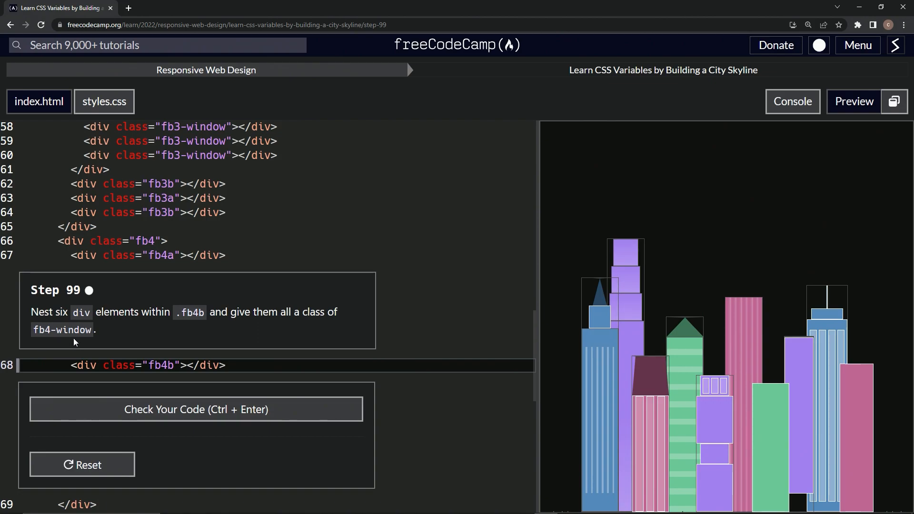
# - Add six <div class="fb4-window"></div> lines on a new line inside the fb4b div
pyautogui.click(170, 364)
pyautogui.write('-win')
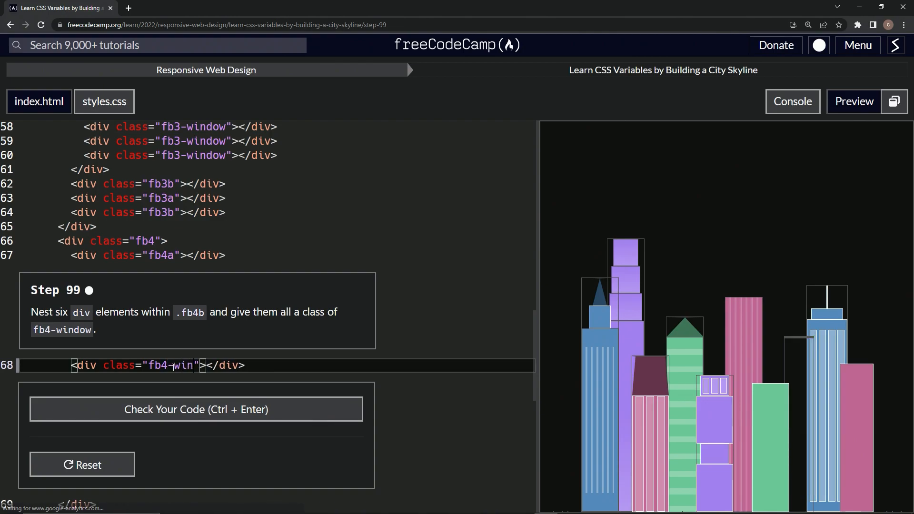
pyautogui.write('dow')
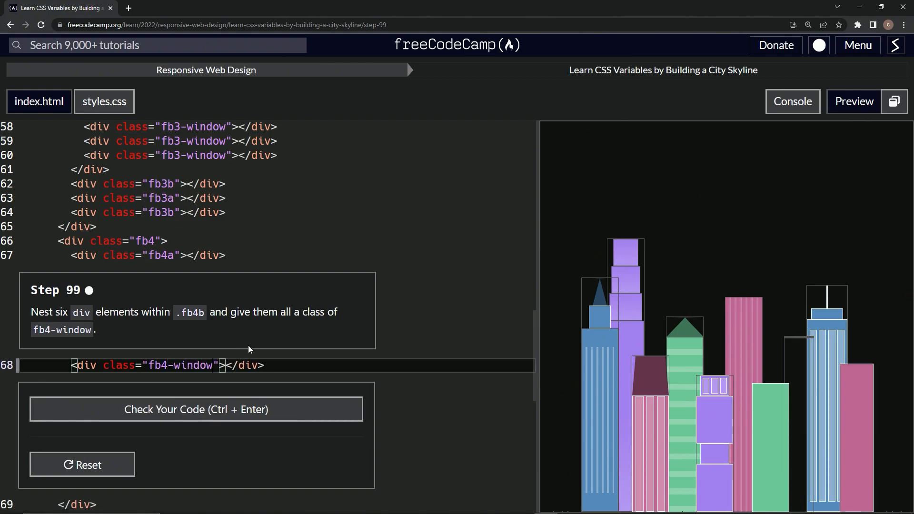
pyautogui.click(250, 255)
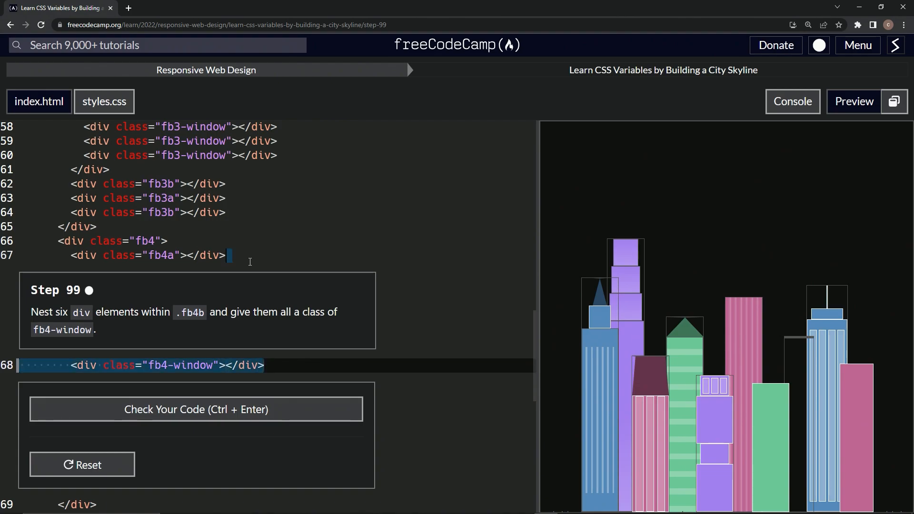
pyautogui.click(283, 365)
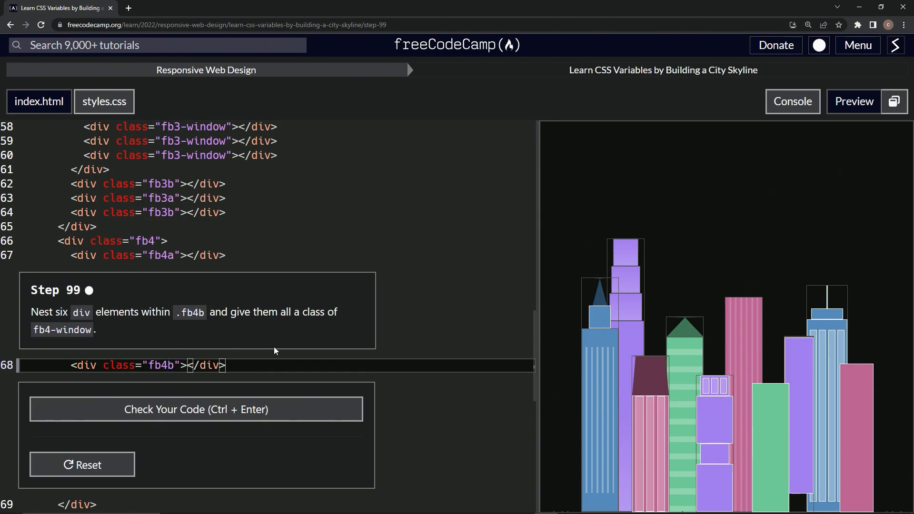
pyautogui.press('Enter')
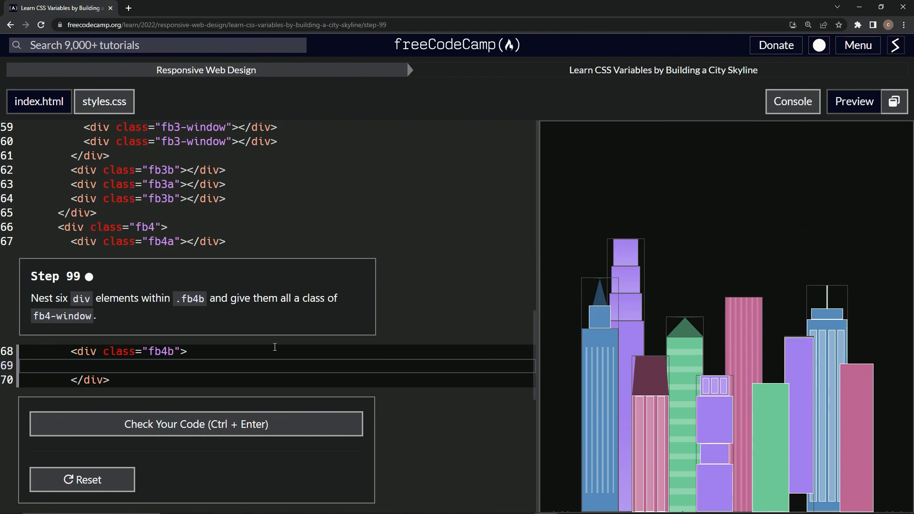
pyautogui.write('<div class="fb4-window"></div>')
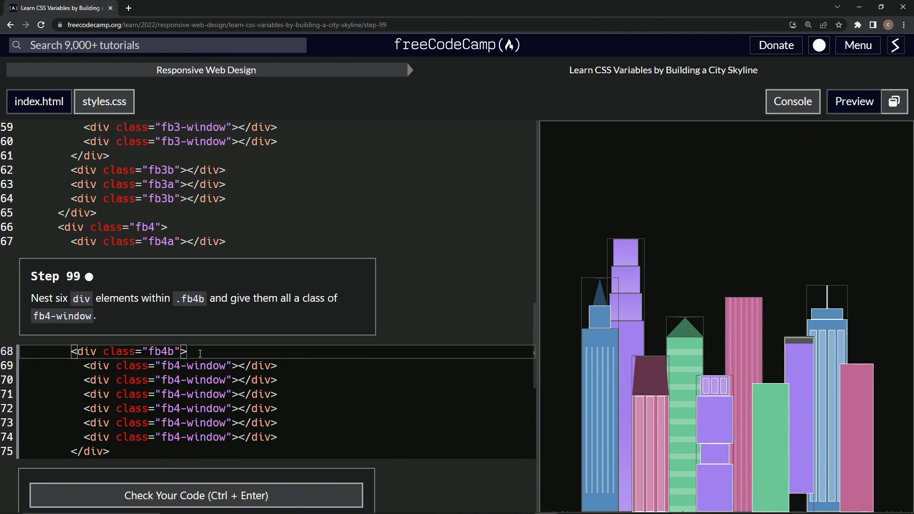
pyautogui.moveTo(219, 341)
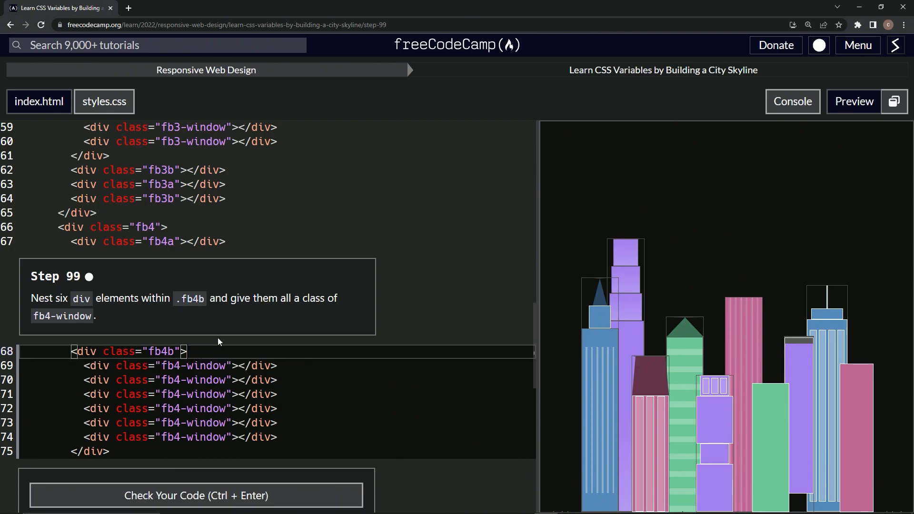
pyautogui.moveTo(275, 348)
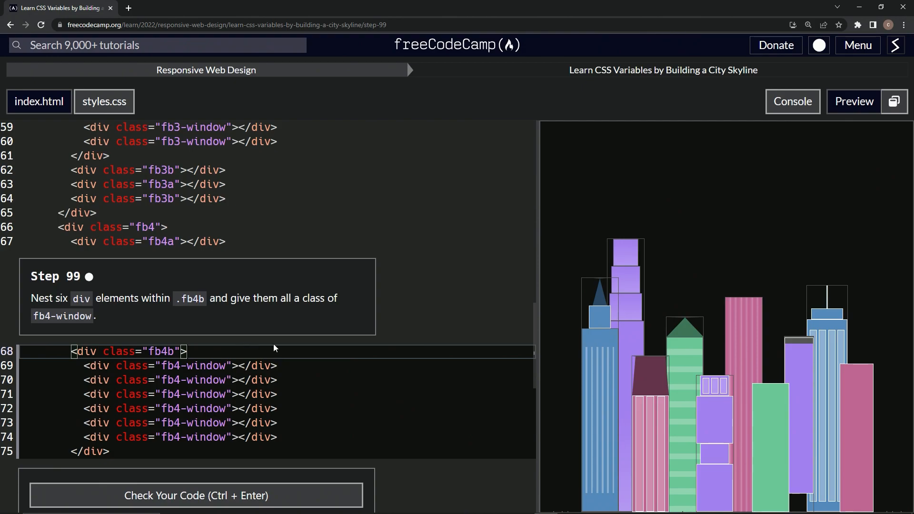
pyautogui.moveTo(235, 429)
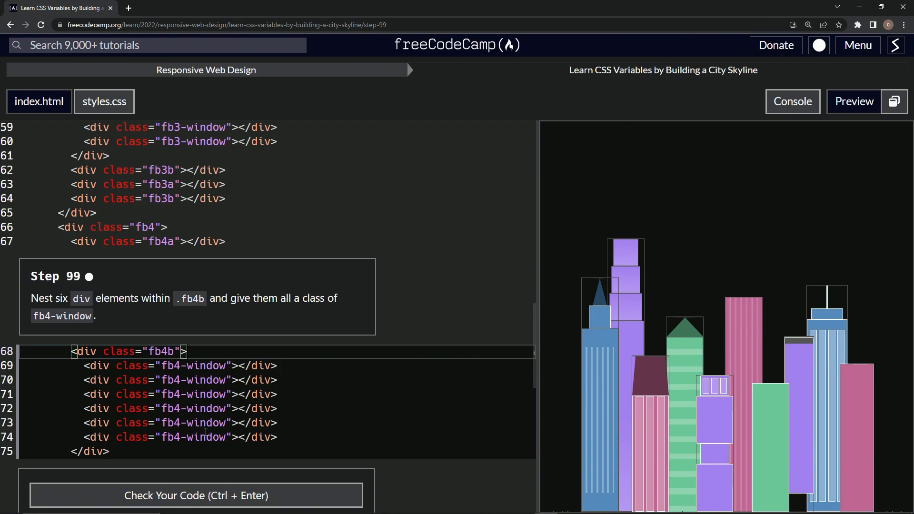
pyautogui.moveTo(291, 401)
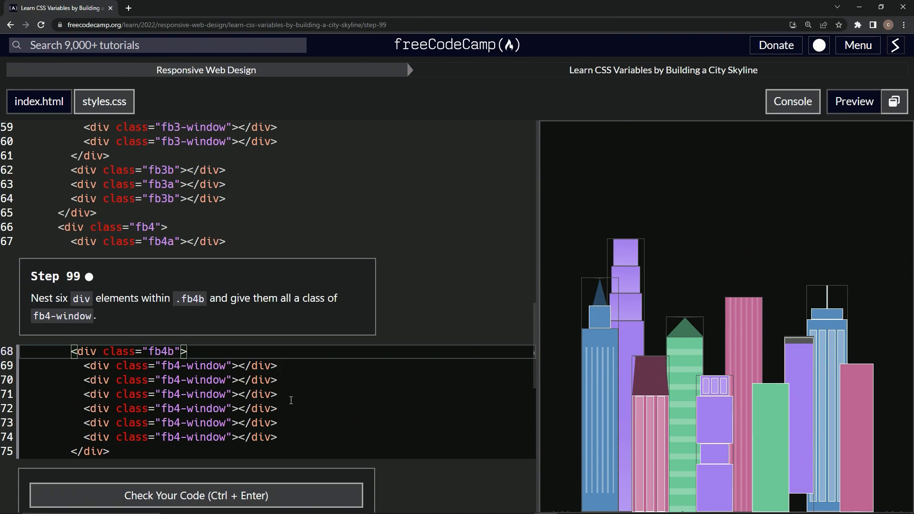
pyautogui.moveTo(811, 377)
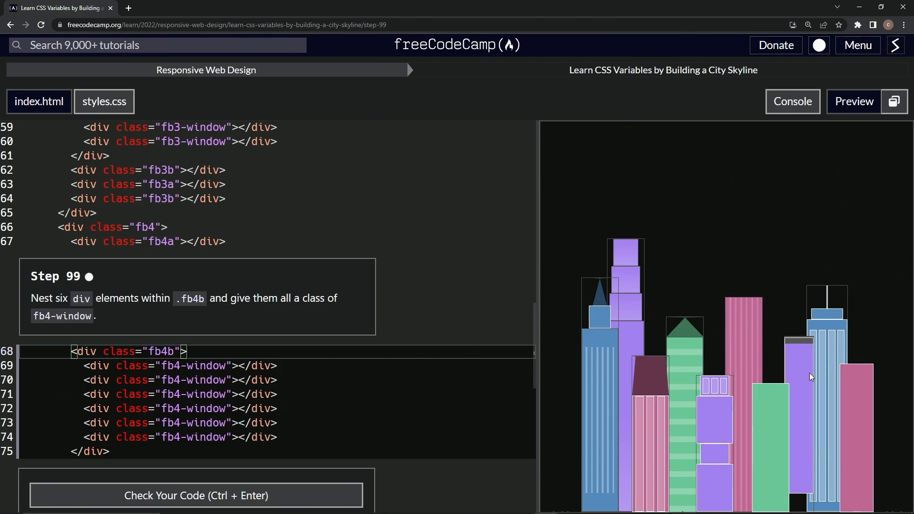
pyautogui.moveTo(788, 402)
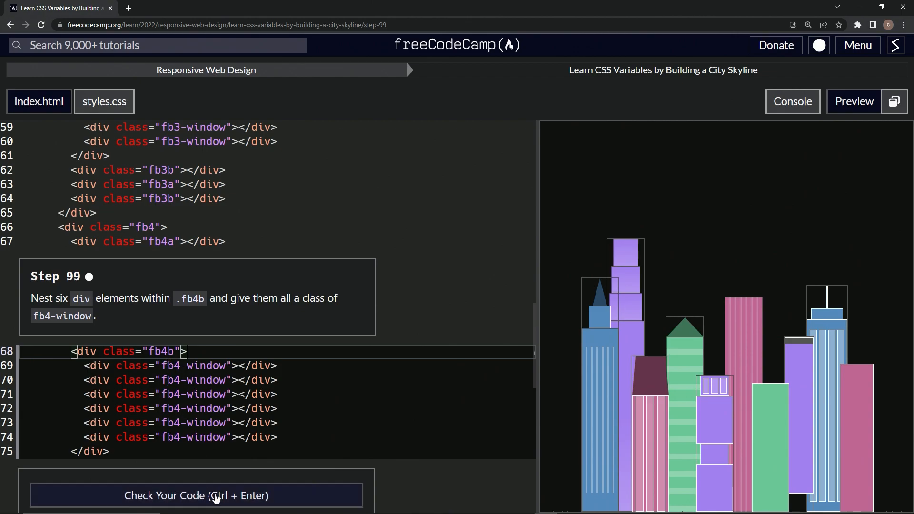
# - Check the step 99 code, then submit it and advance to step 100
pyautogui.click(196, 495)
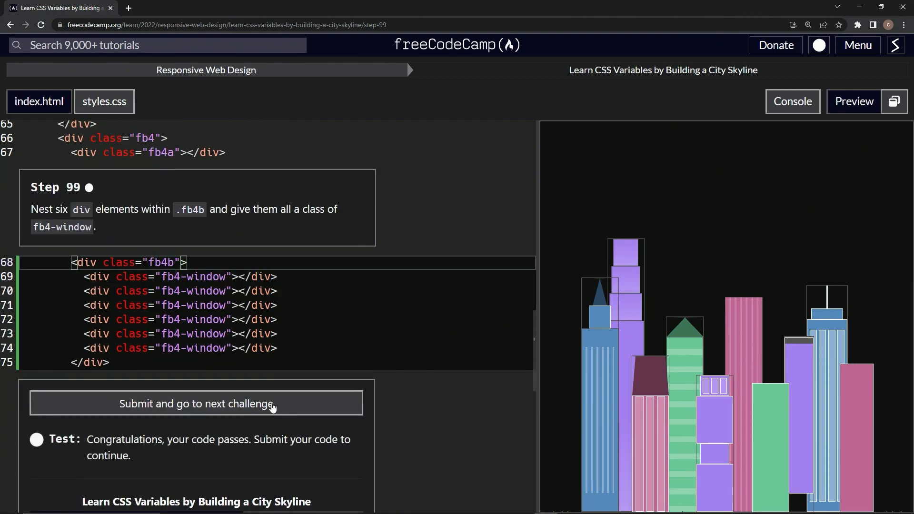
pyautogui.click(196, 404)
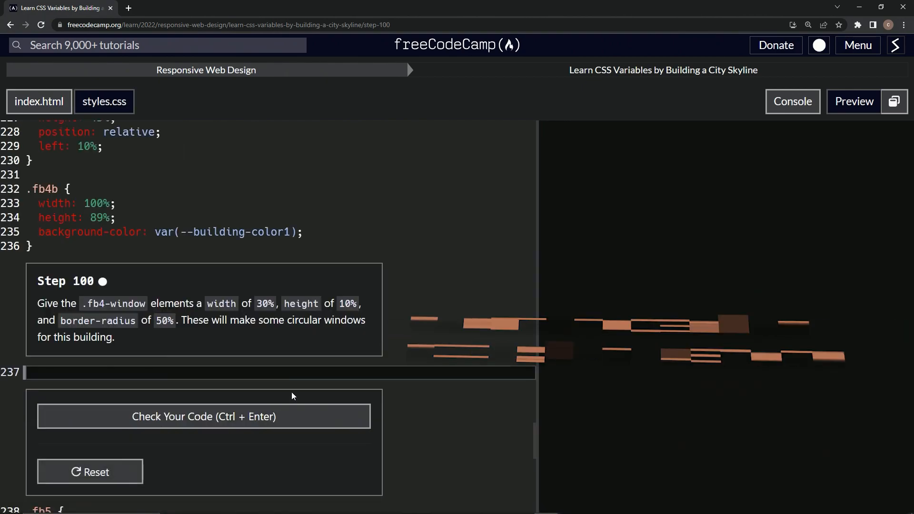